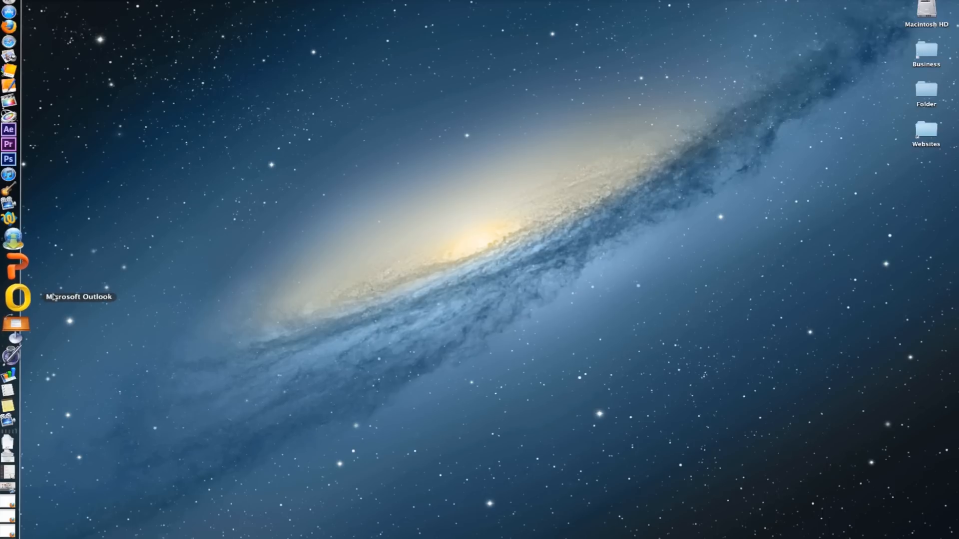
{"action": "mouse_move", "coordinate": [464, 236]}
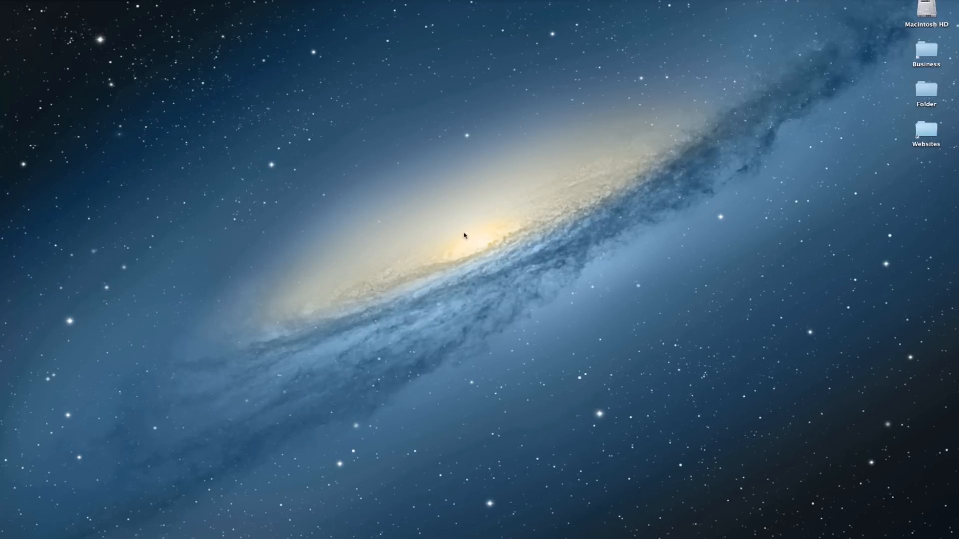
- Browse Macintosh HD to the Applications folder and add Microsoft Word to the left-side Dock
{"action": "double_click", "coordinate": [926, 9]}
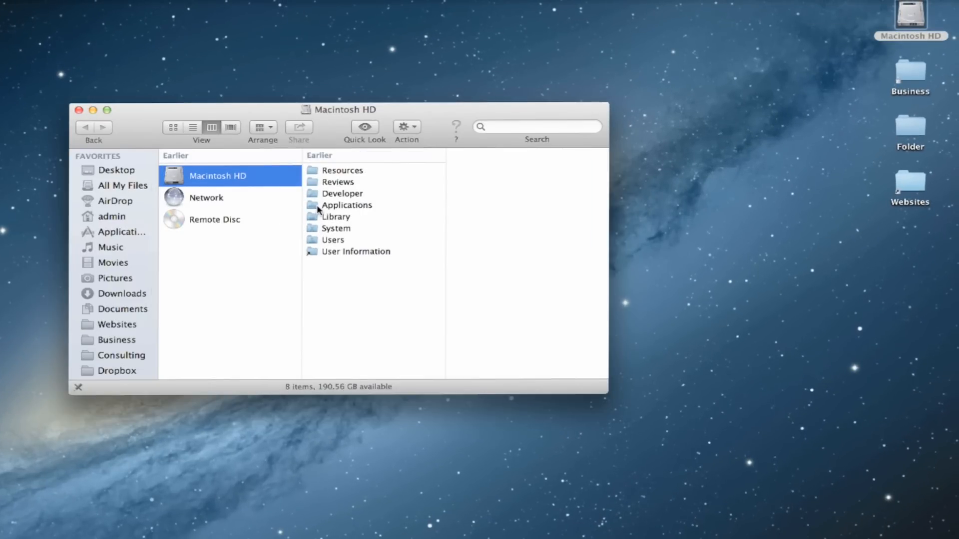
{"action": "left_click", "coordinate": [347, 204]}
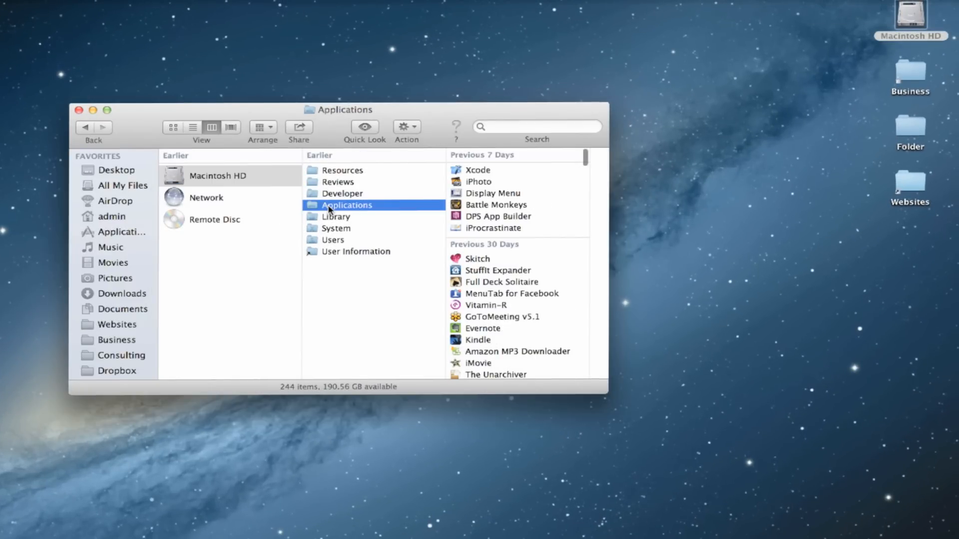
{"action": "left_click", "coordinate": [478, 170]}
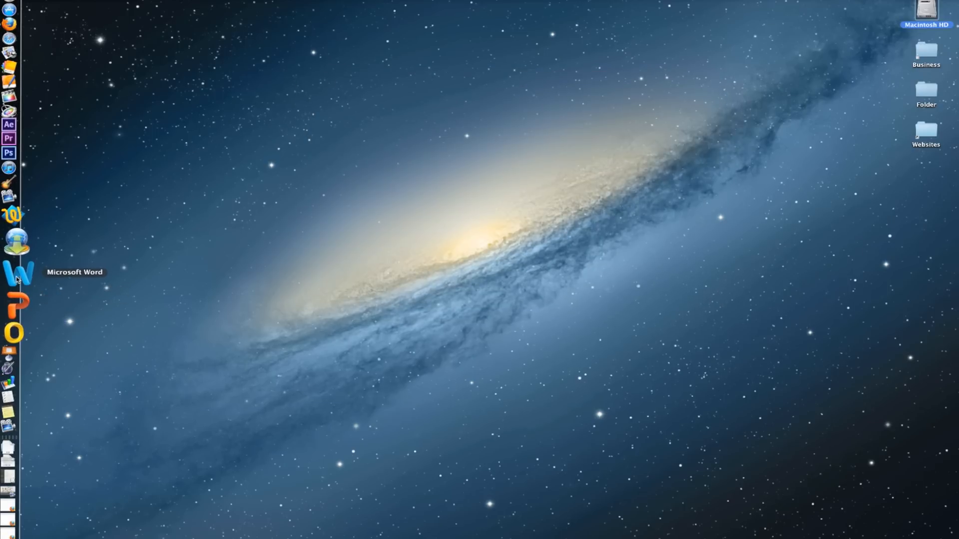
{"action": "mouse_move", "coordinate": [557, 253]}
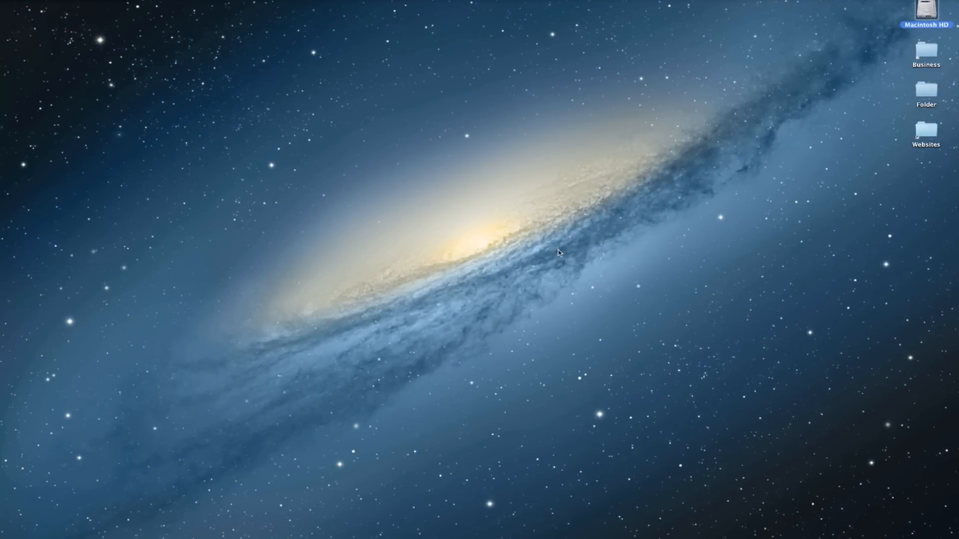
{"action": "mouse_move", "coordinate": [831, 162]}
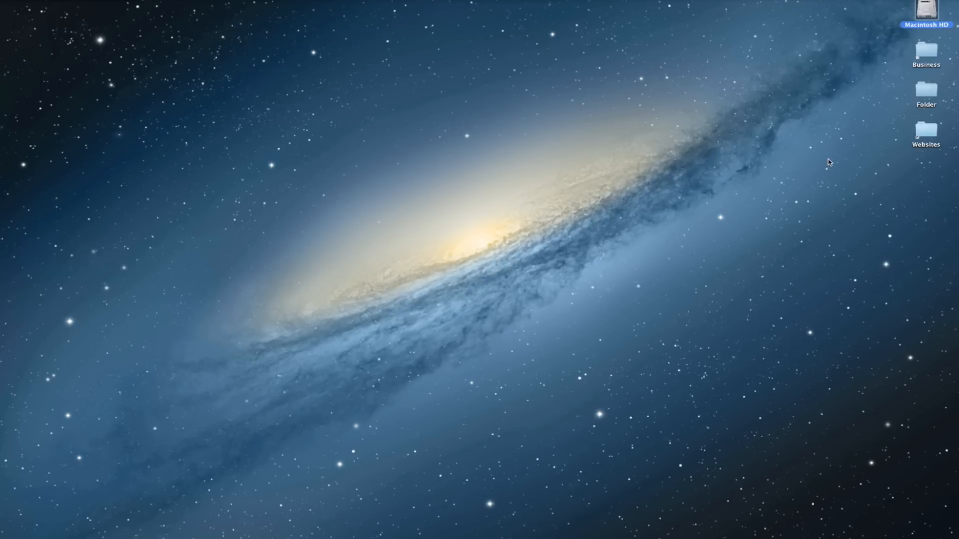
{"action": "mouse_move", "coordinate": [924, 91]}
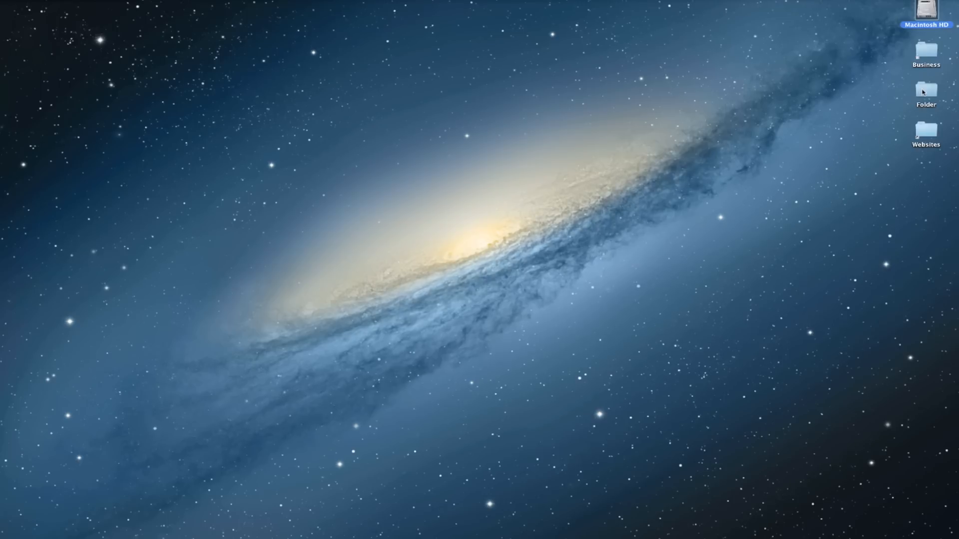